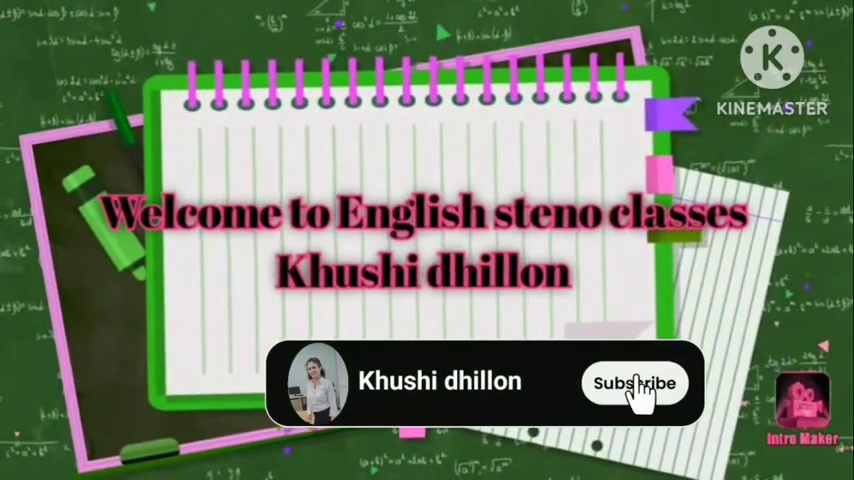
left_click(635, 382)
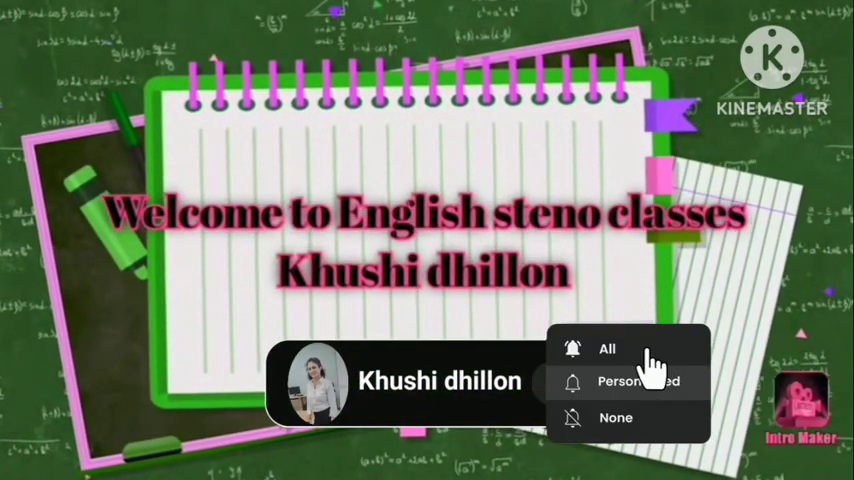
left_click(607, 348)
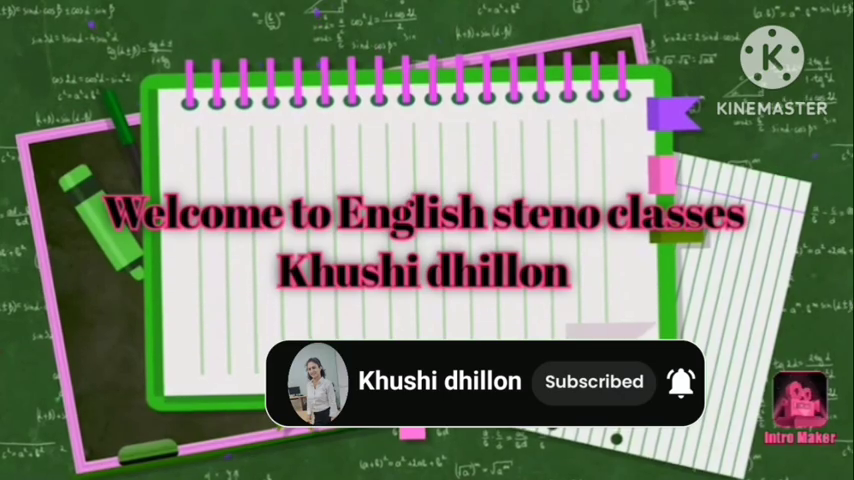